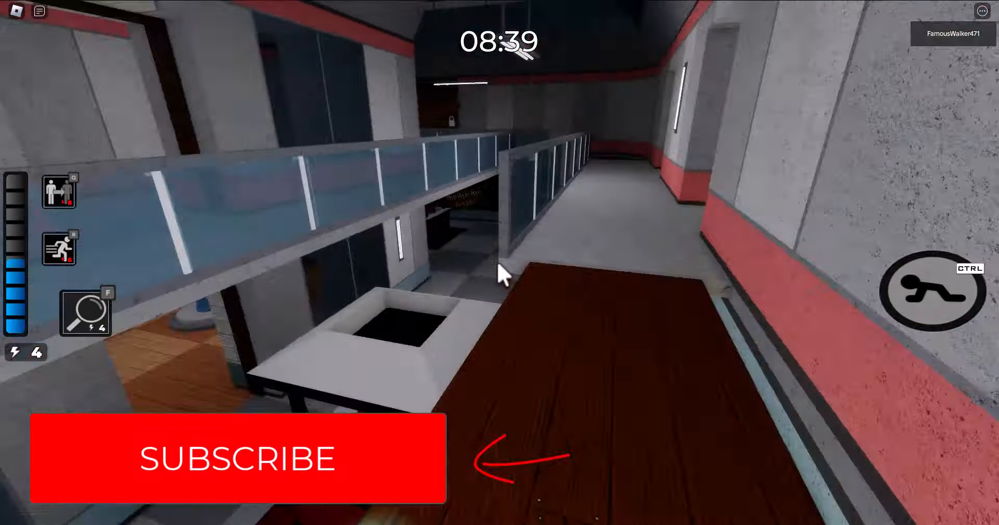
pyautogui.moveTo(506, 274)
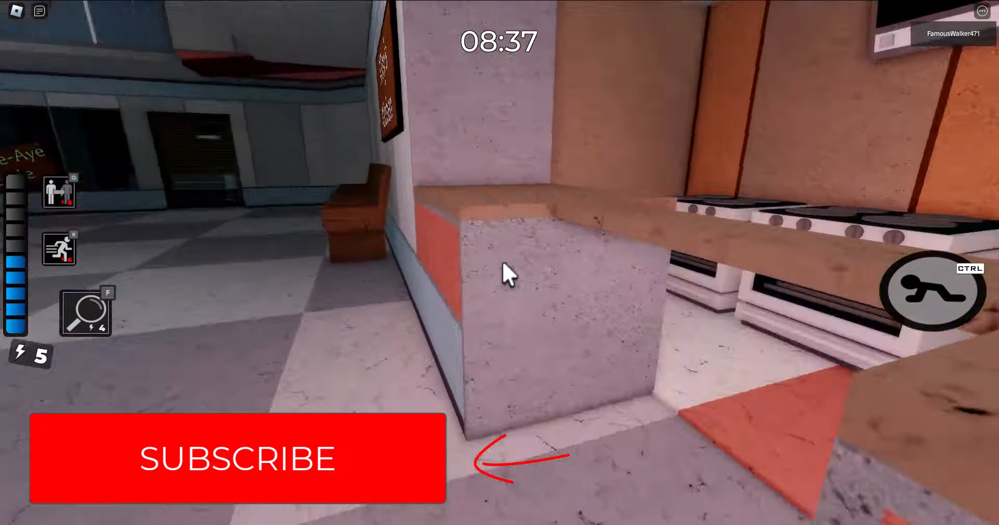
pyautogui.moveTo(506, 273)
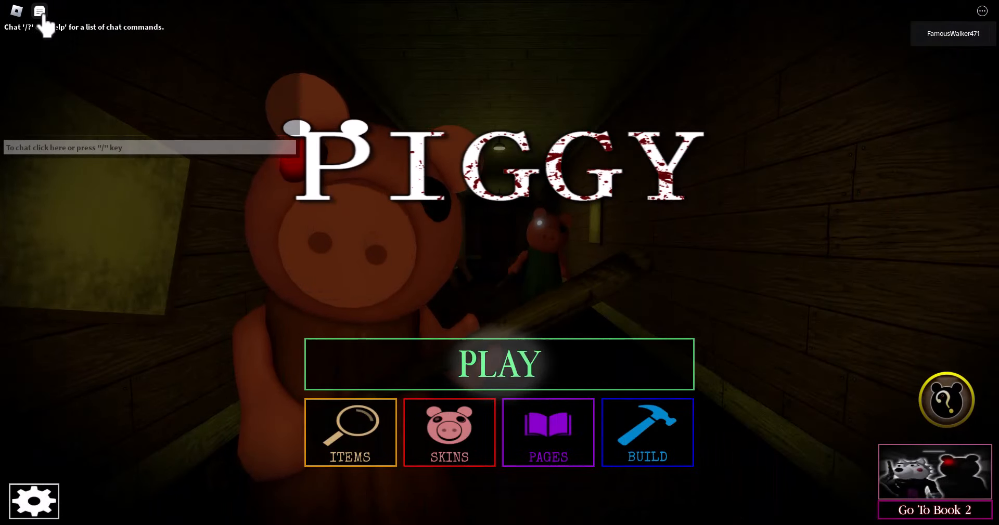
# - Enter the lobby, skip the intermission countdown and end voting so Mall - Chapter 10 is chosen
pyautogui.click(498, 364)
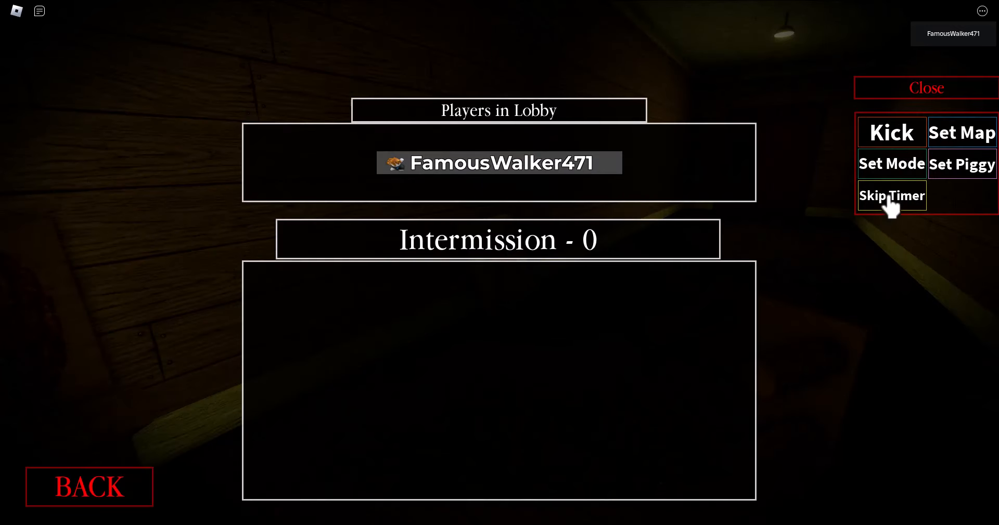
pyautogui.click(892, 194)
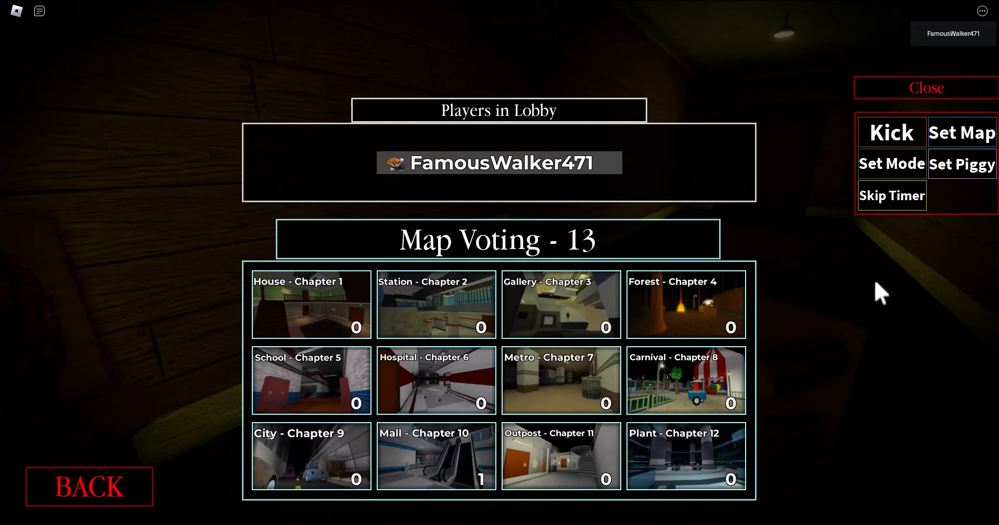
pyautogui.moveTo(873, 235)
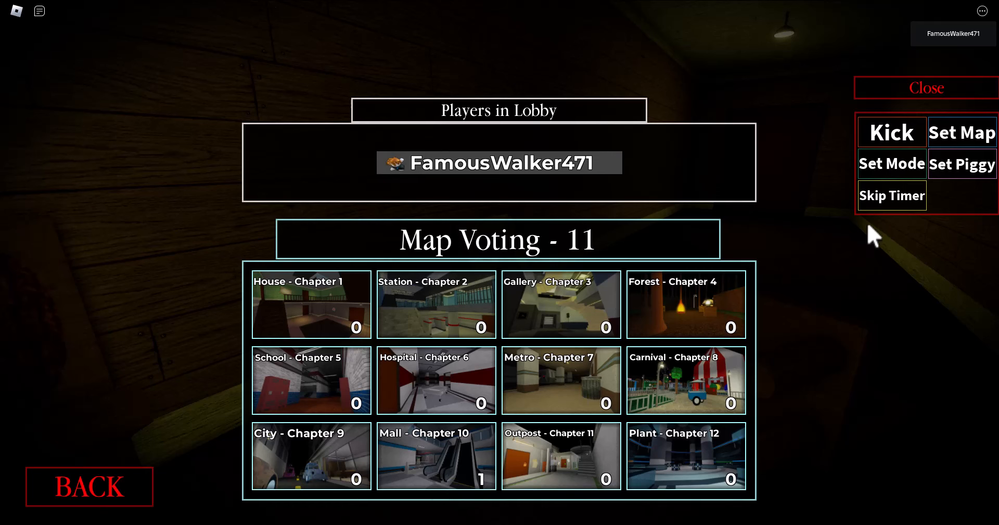
pyautogui.click(436, 456)
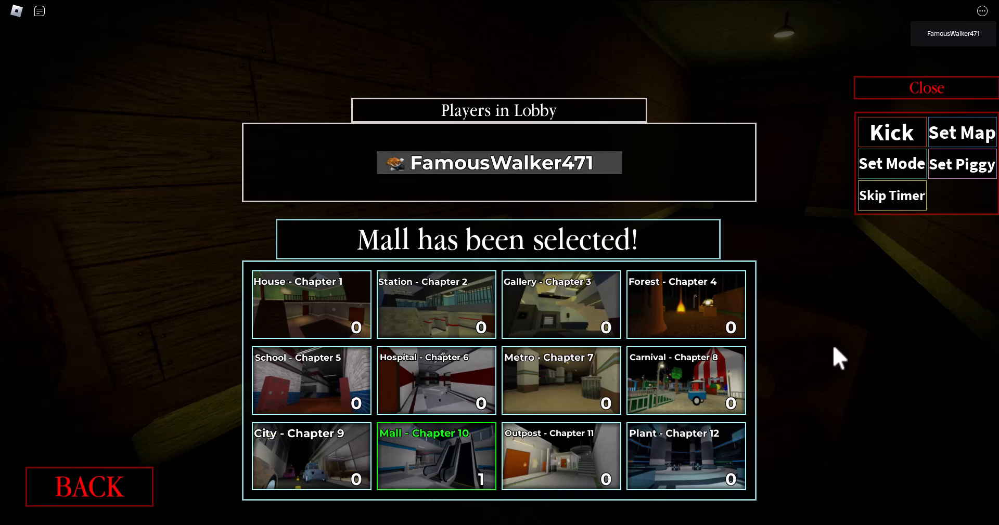
# - Skip the remaining timer so the Mall round begins and exploration toward the key starts
pyautogui.click(891, 163)
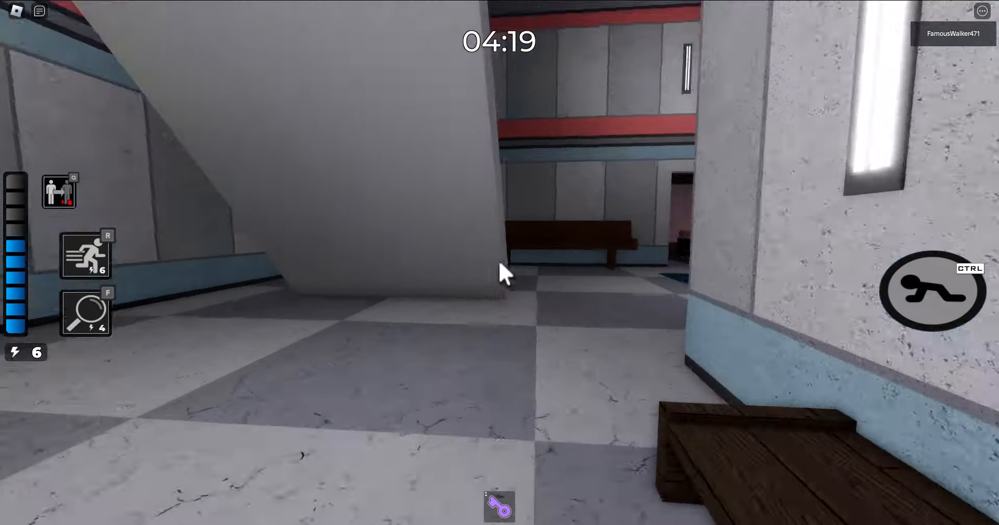
pyautogui.moveTo(503, 273)
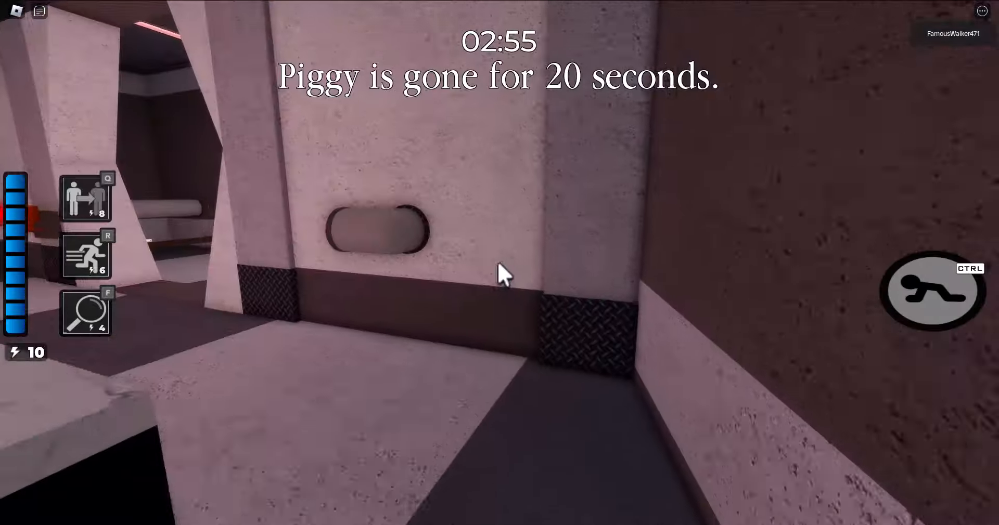
pyautogui.moveTo(499, 274)
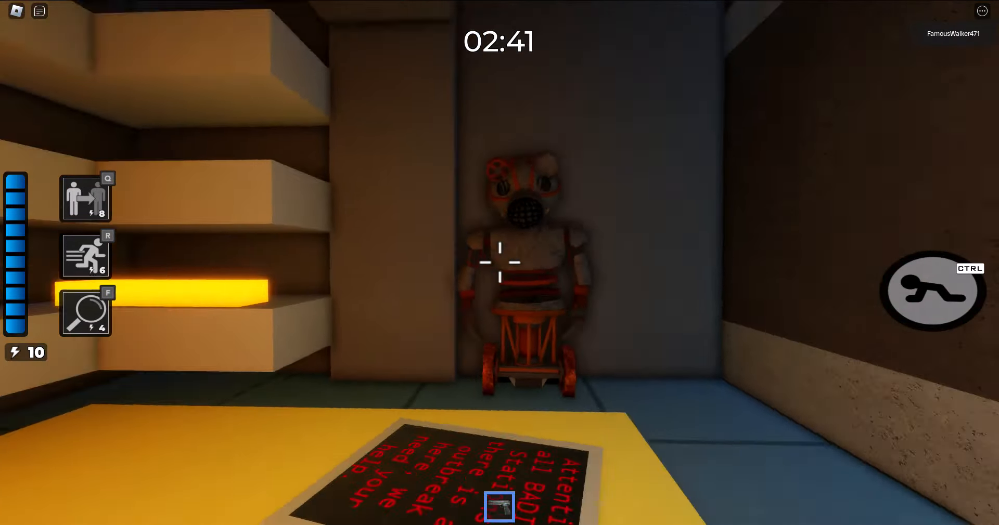
pyautogui.moveTo(499, 262)
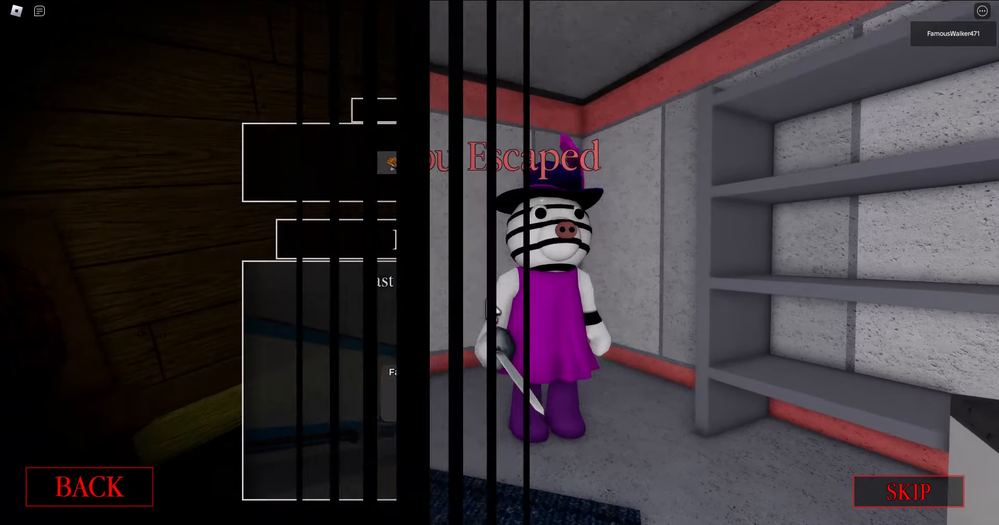
# - Skip the Mall escape results, vote Plant - Chapter 12 and set the mode to start the round
pyautogui.click(907, 492)
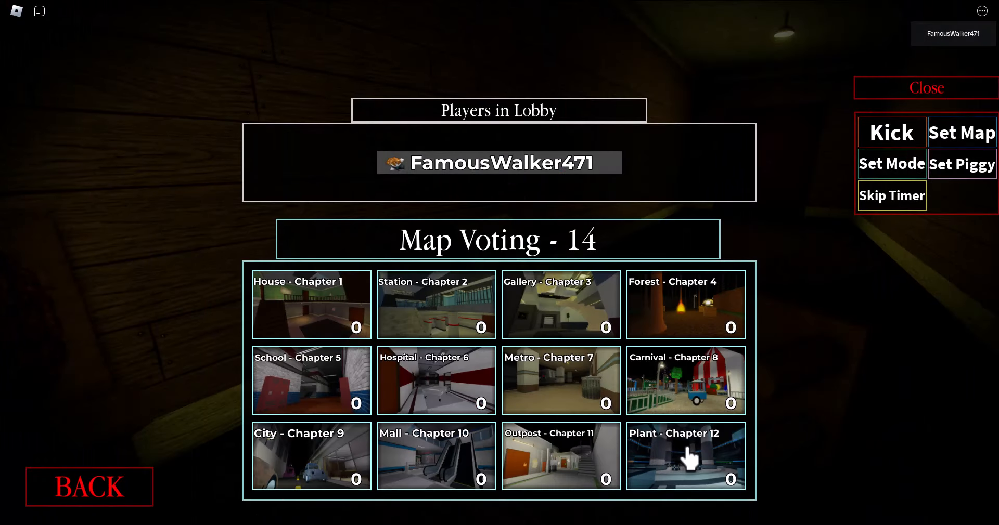
pyautogui.click(686, 456)
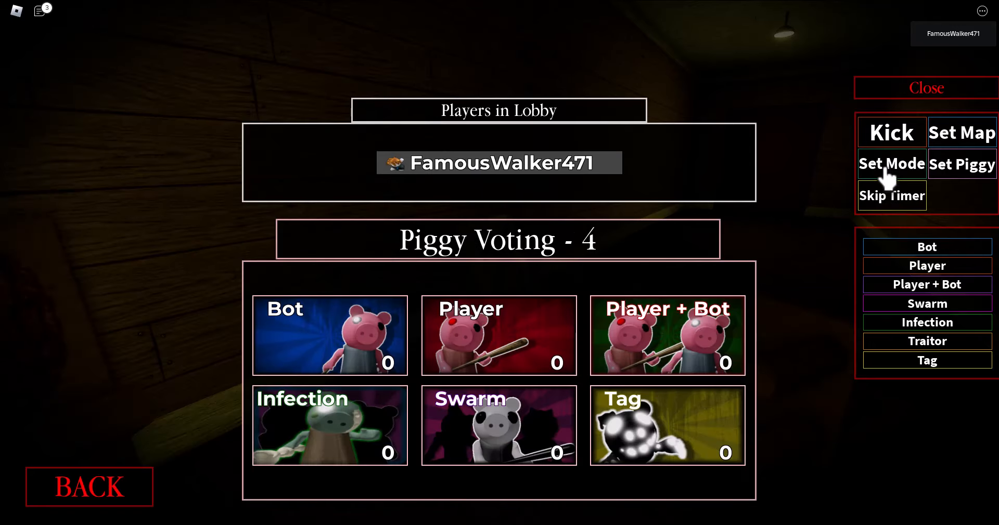
pyautogui.click(926, 246)
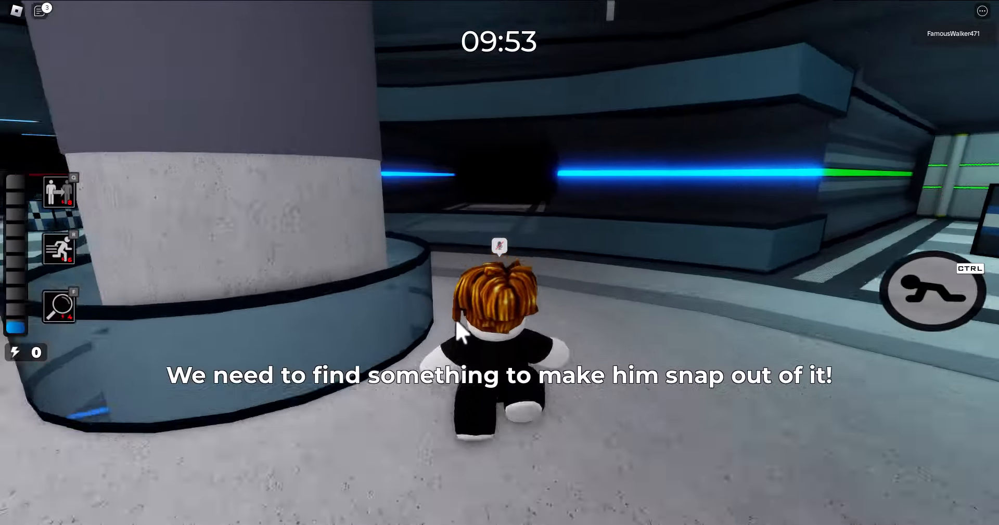
# - Walk forward into the Plant facility carrying the green keycard toward the glitched area
pyautogui.press('w')
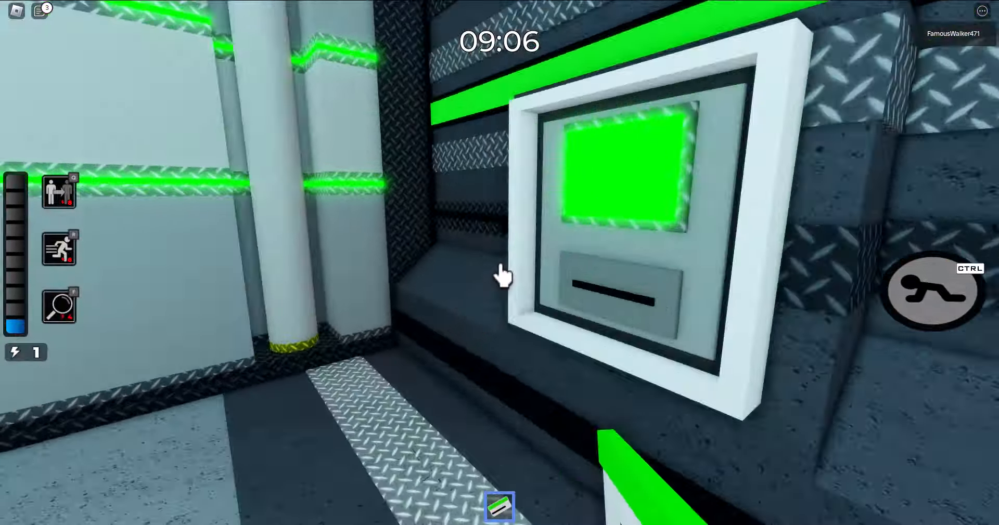
pyautogui.moveTo(504, 273)
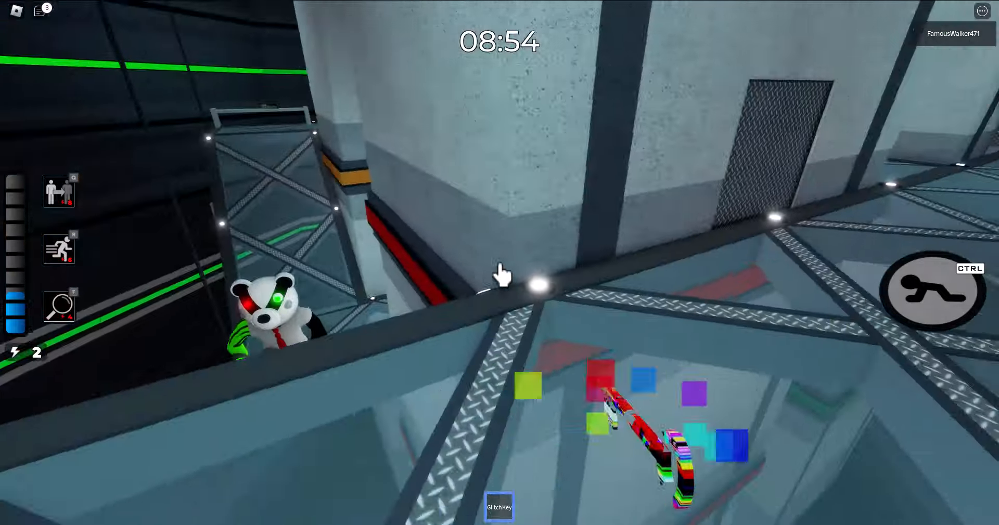
pyautogui.moveTo(504, 277)
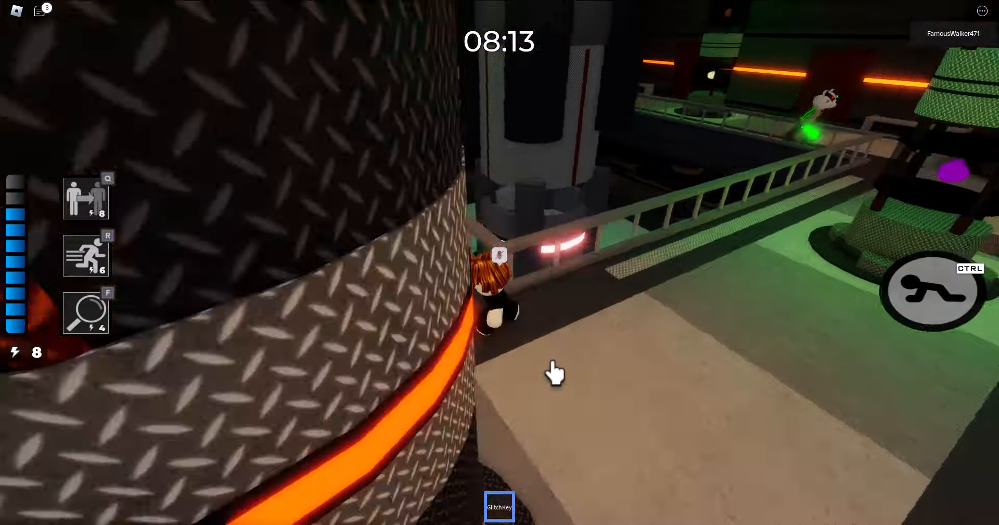
pyautogui.moveTo(554, 372)
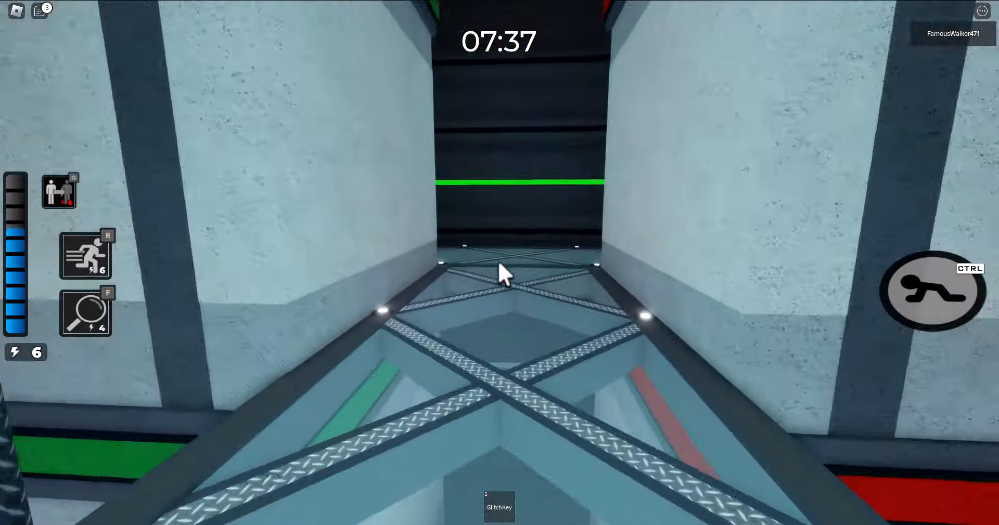
pyautogui.moveTo(504, 274)
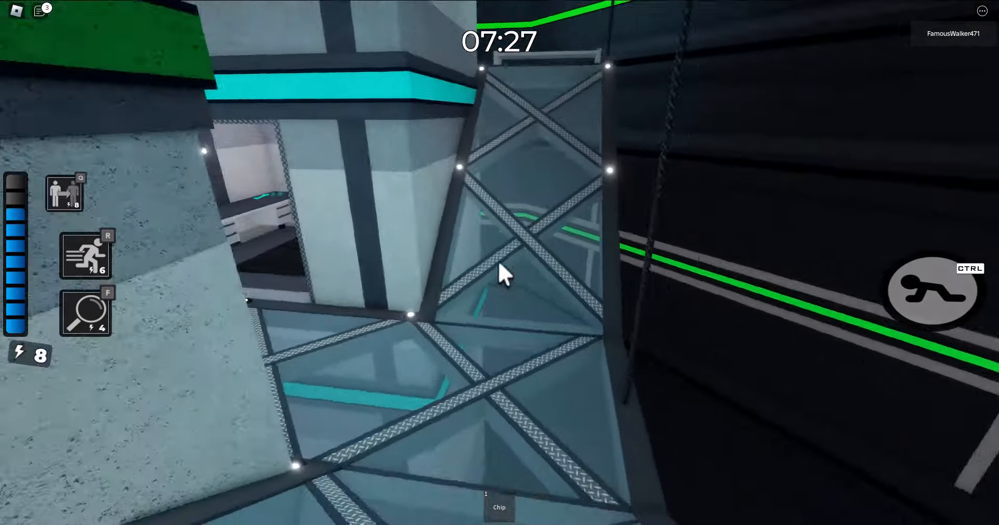
pyautogui.moveTo(500, 273)
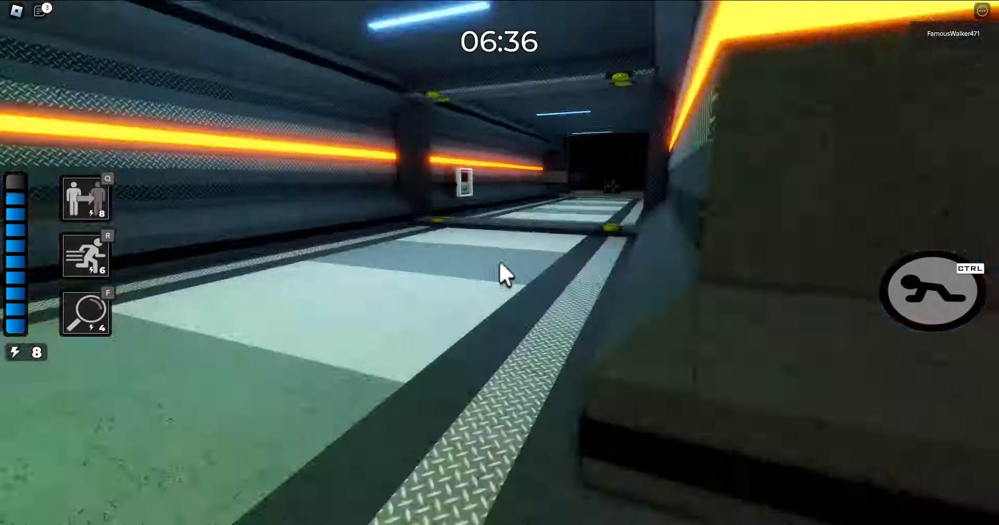
# - Move through the Plant map with the glitch key and chip toward the glitched spot
pyautogui.press('w')
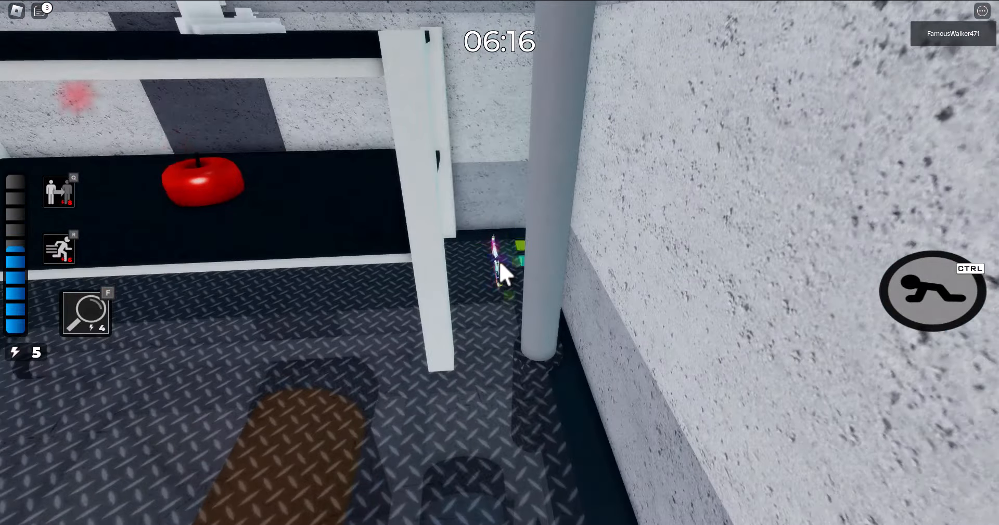
pyautogui.moveTo(503, 270)
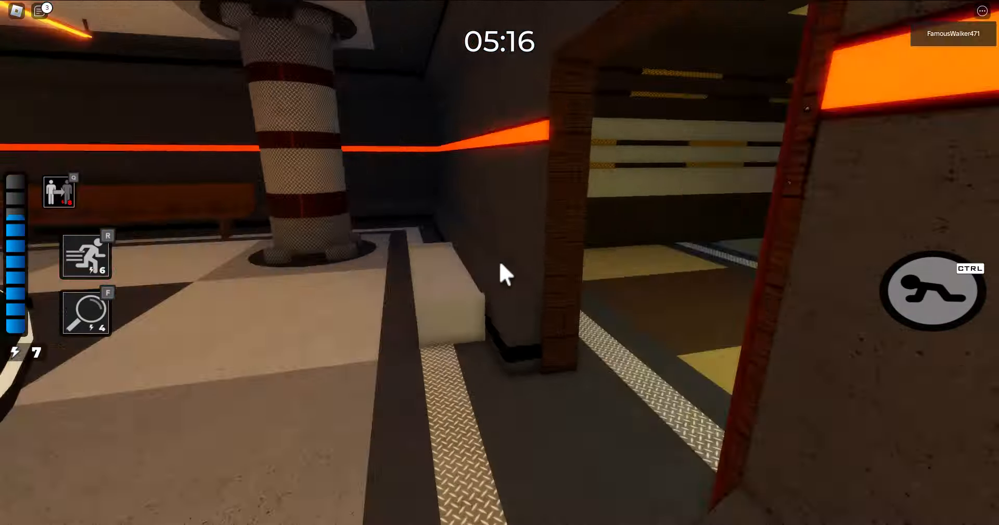
pyautogui.moveTo(504, 274)
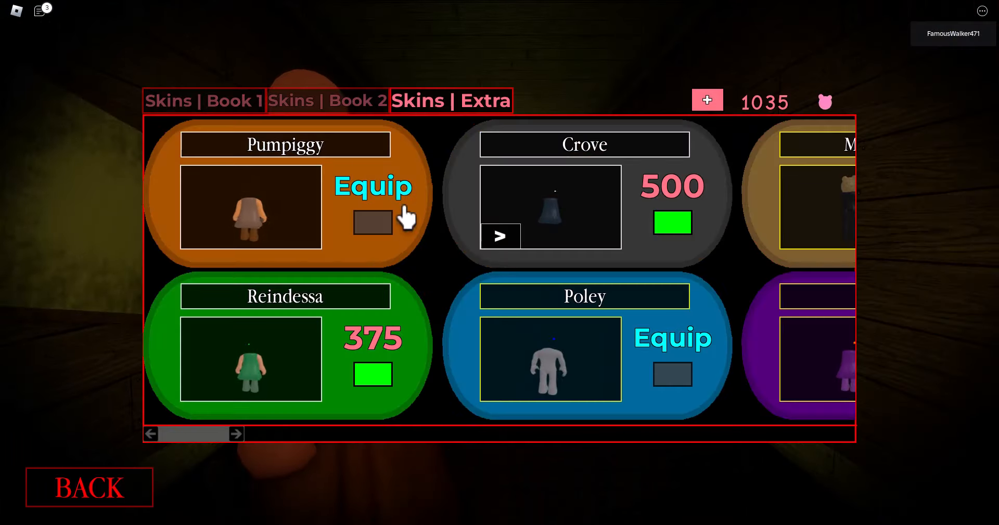
# - Scroll the Skins | Extra list to the end and equip The Prototype skin
pyautogui.click(236, 433)
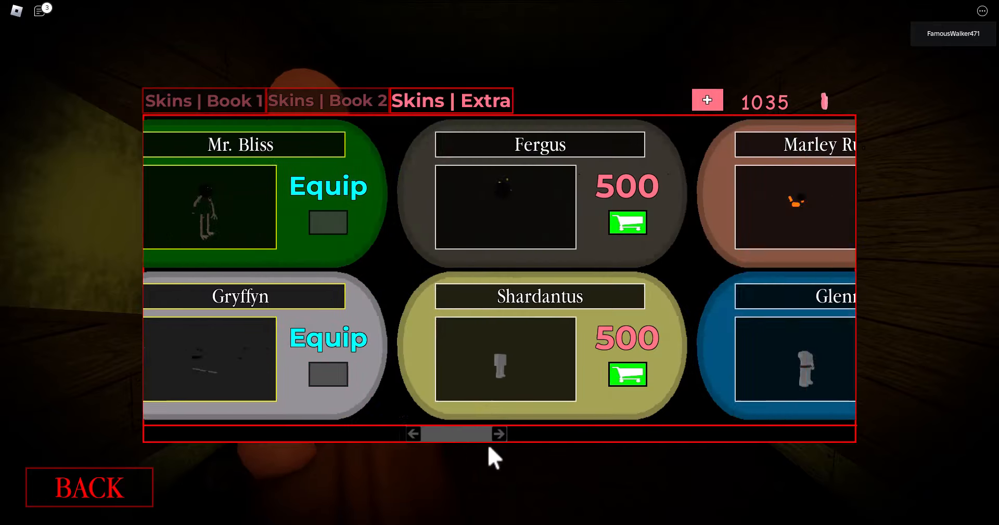
pyautogui.click(500, 433)
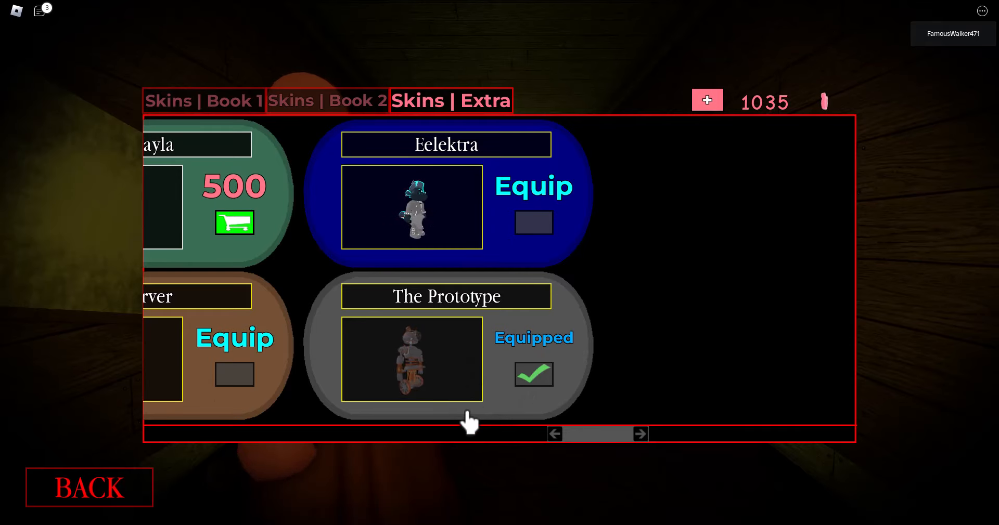
pyautogui.click(90, 488)
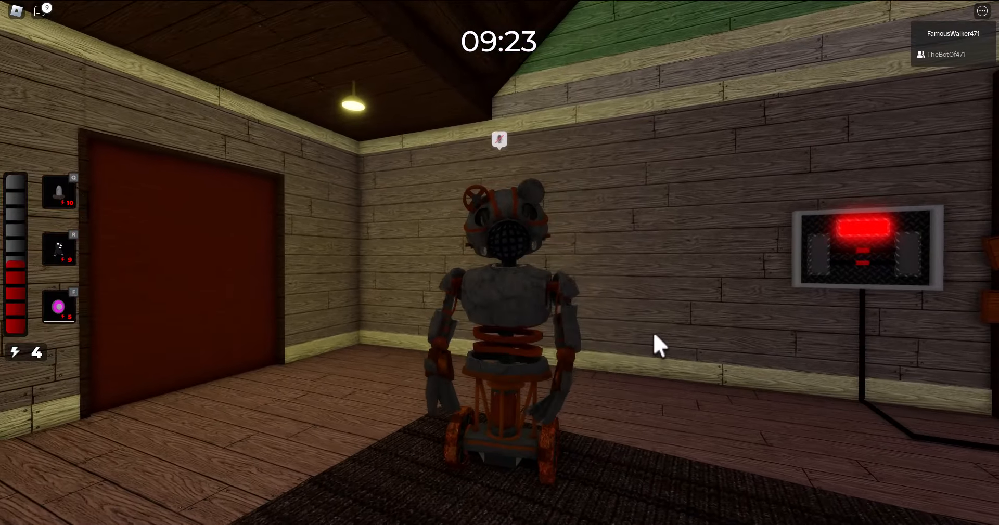
pyautogui.moveTo(660, 344)
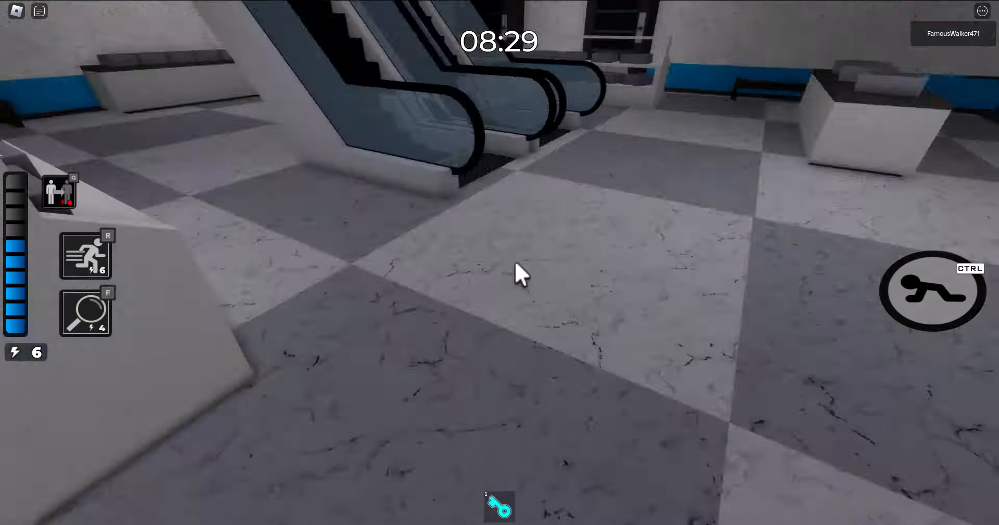
pyautogui.moveTo(503, 273)
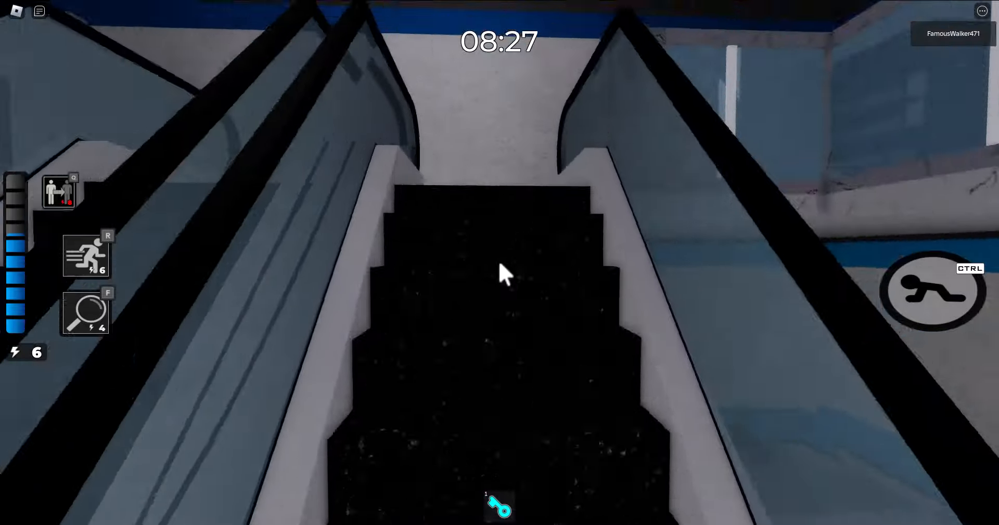